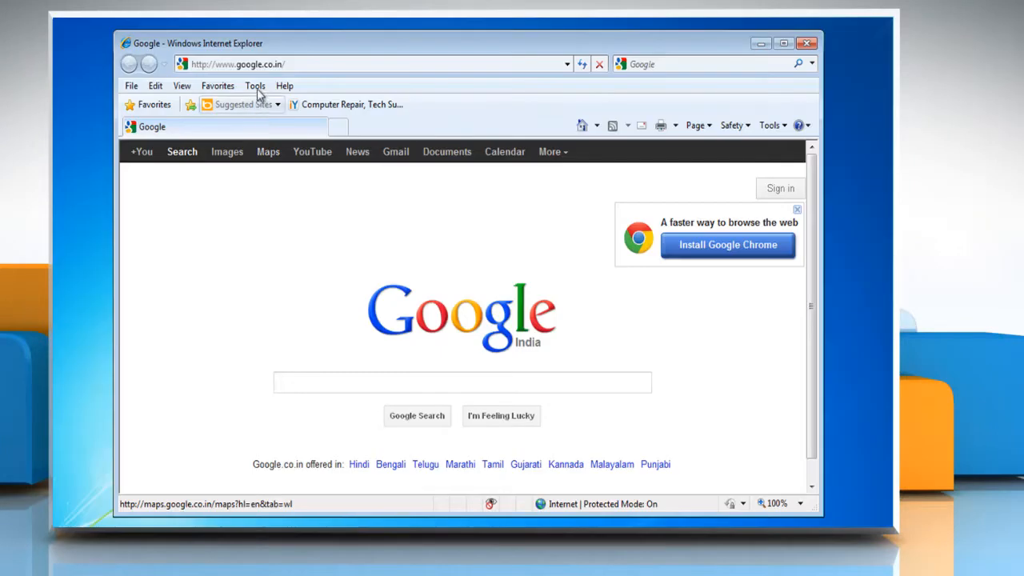
- Show the Tools menu's list of browser tools and settings
left_click(254, 87)
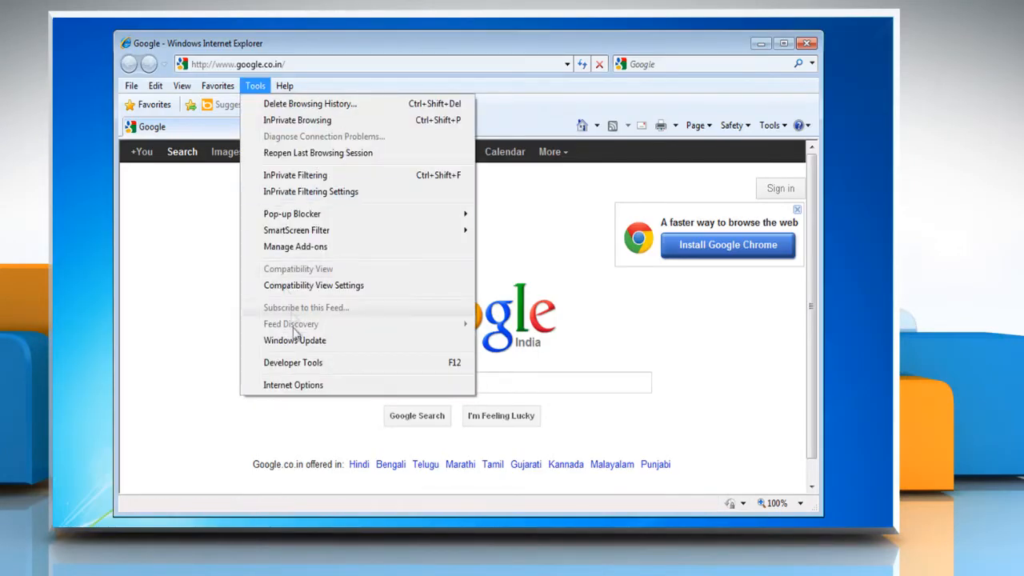
- In Internet Options on the General tab, tick 'Delete browsing history on exit'
left_click(293, 384)
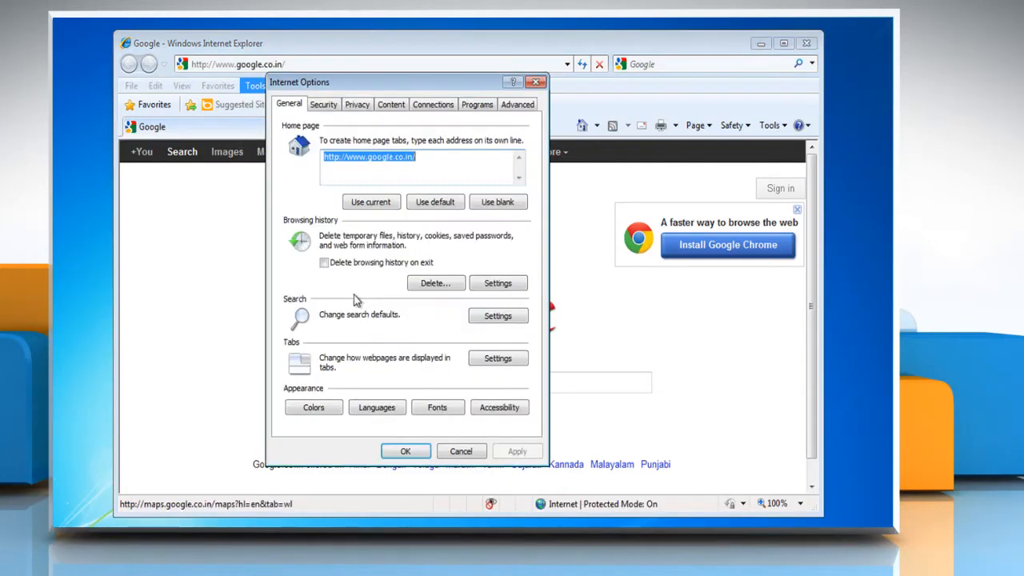
left_click(323, 262)
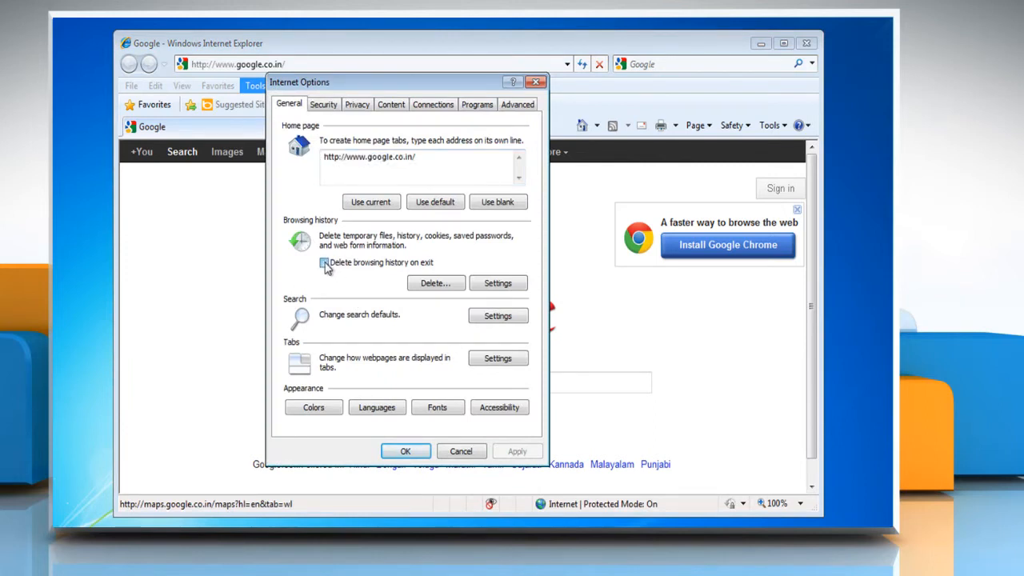
left_click(325, 262)
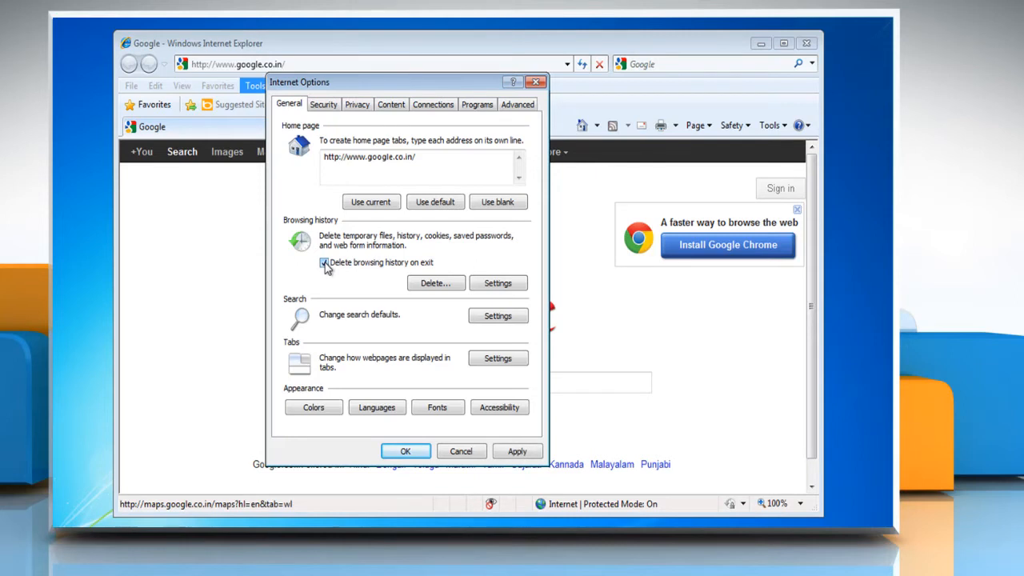